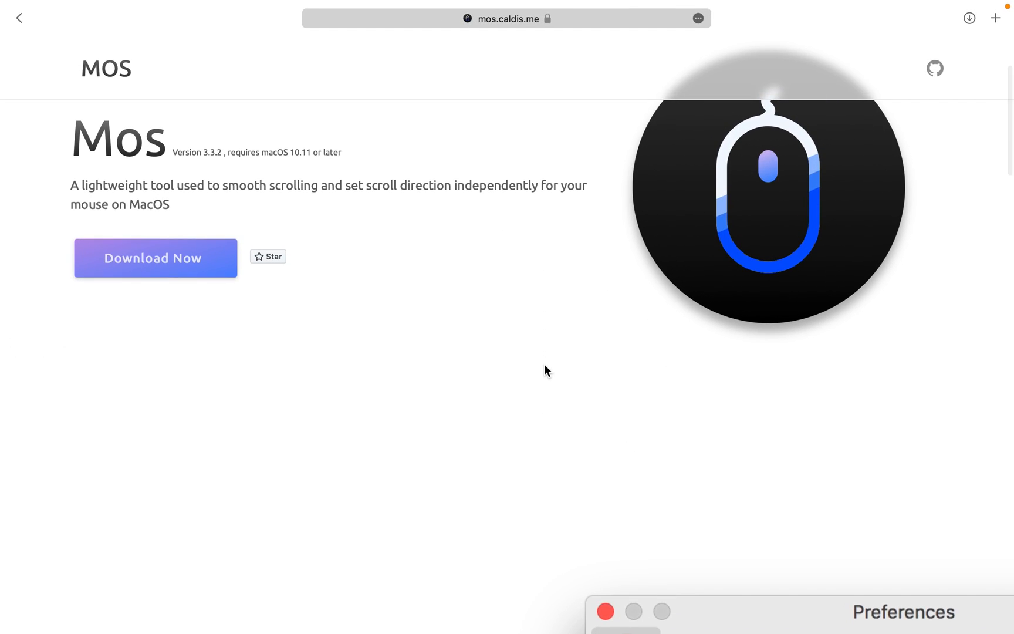
Step: Scroll through the Mos site's download and mouse-control feature sections
{"action": "scroll", "scroll_direction": "down", "scroll_amount": 3}
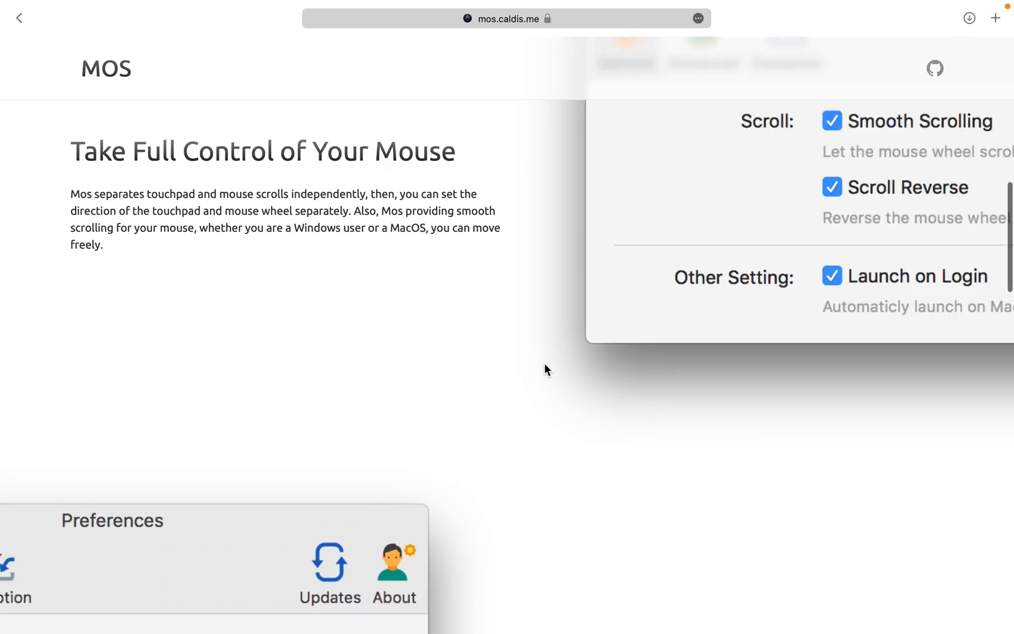
{"action": "scroll", "scroll_direction": "down", "scroll_amount": 3}
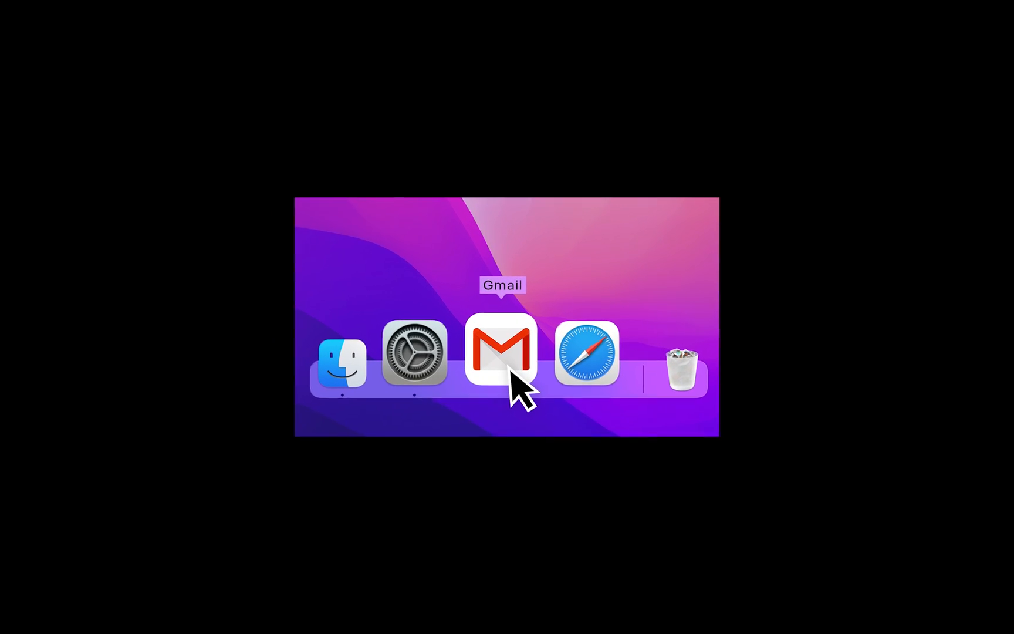
Step: Launch the Gmail mail app from the Dock
{"action": "left_click", "coordinate": [502, 351]}
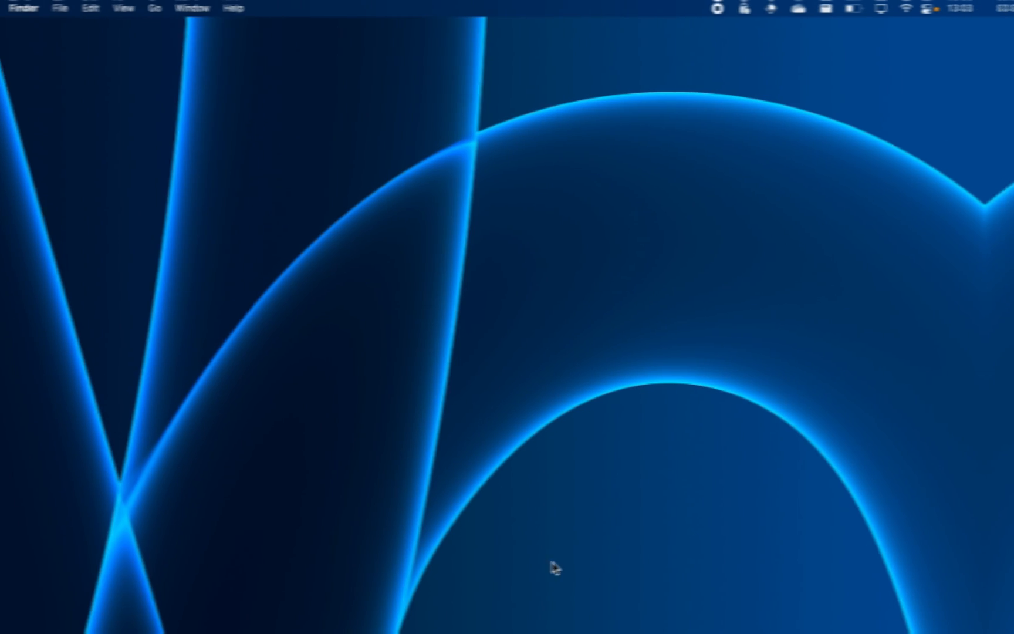
{"action": "mouse_move", "coordinate": [741, 599]}
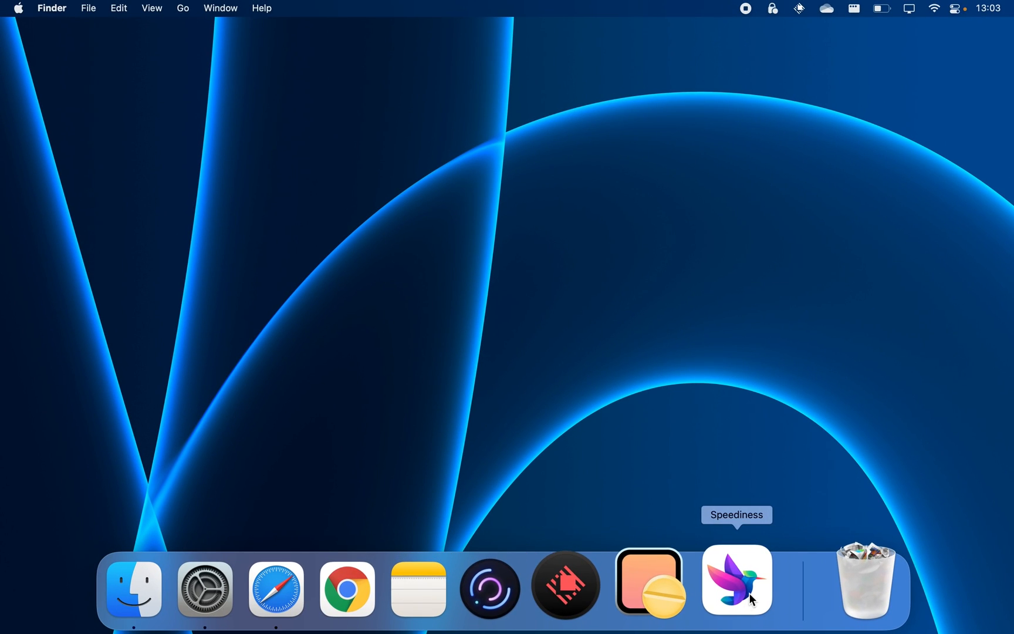
Step: Launch Speediness and run a connection test reporting 54 Mbps down and 47 Mbps up
{"action": "left_click", "coordinate": [737, 589]}
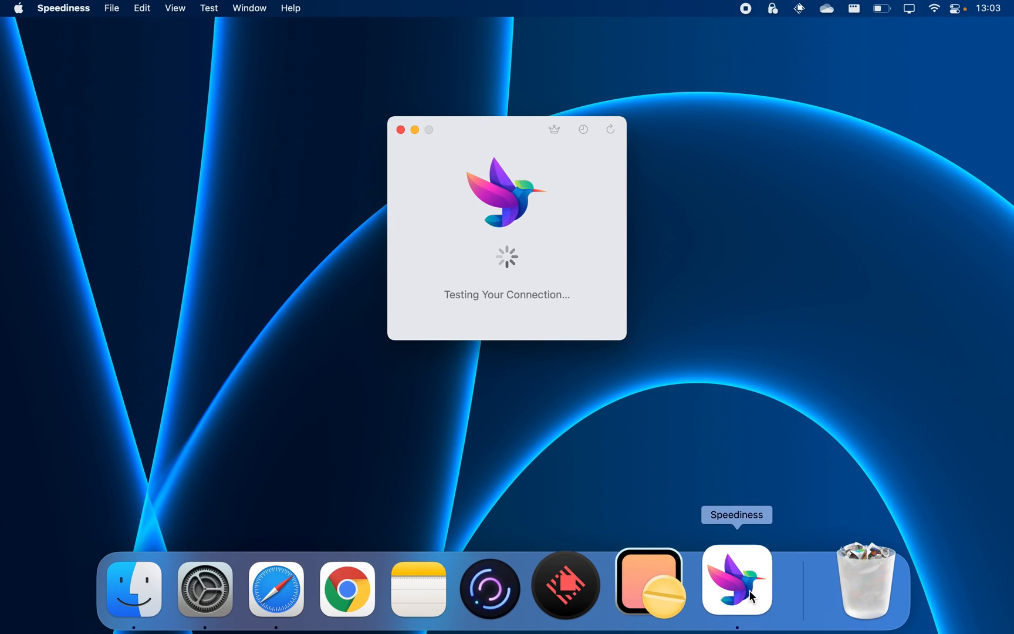
{"action": "mouse_move", "coordinate": [647, 374]}
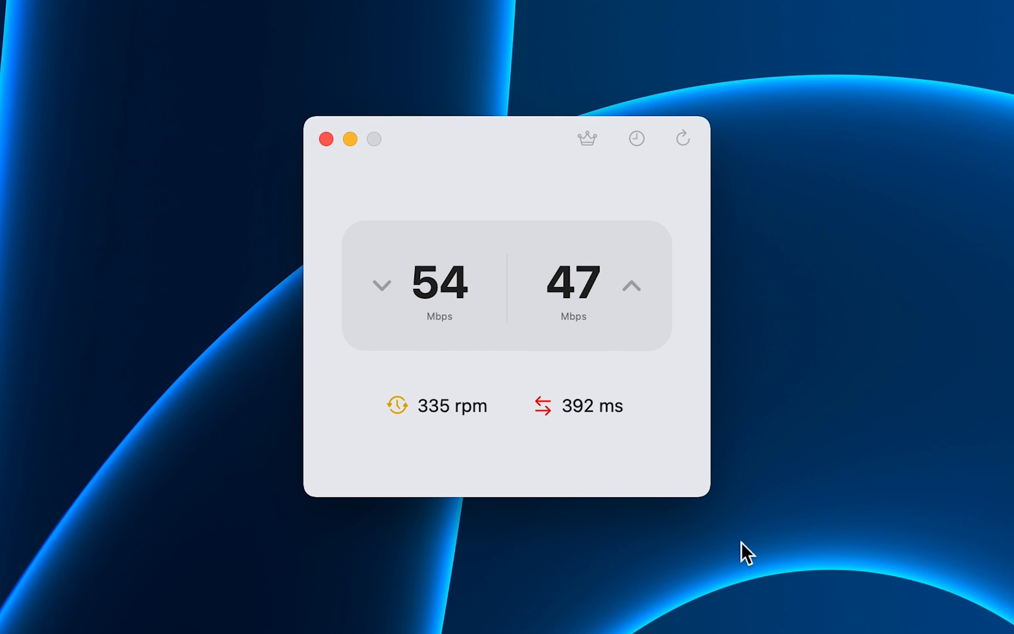
{"action": "mouse_move", "coordinate": [709, 188]}
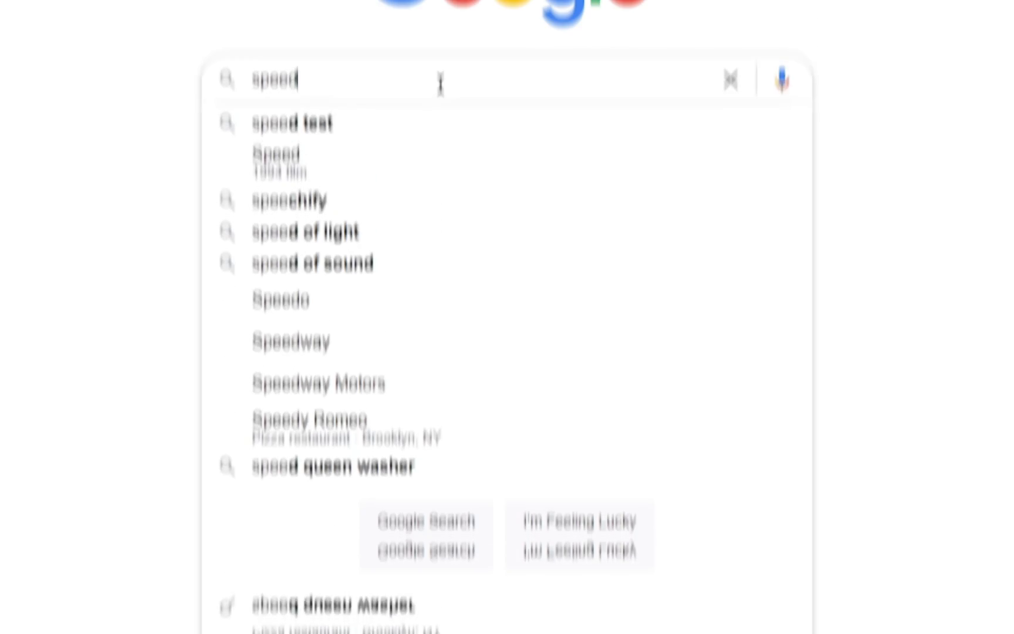
{"action": "left_click", "coordinate": [291, 123]}
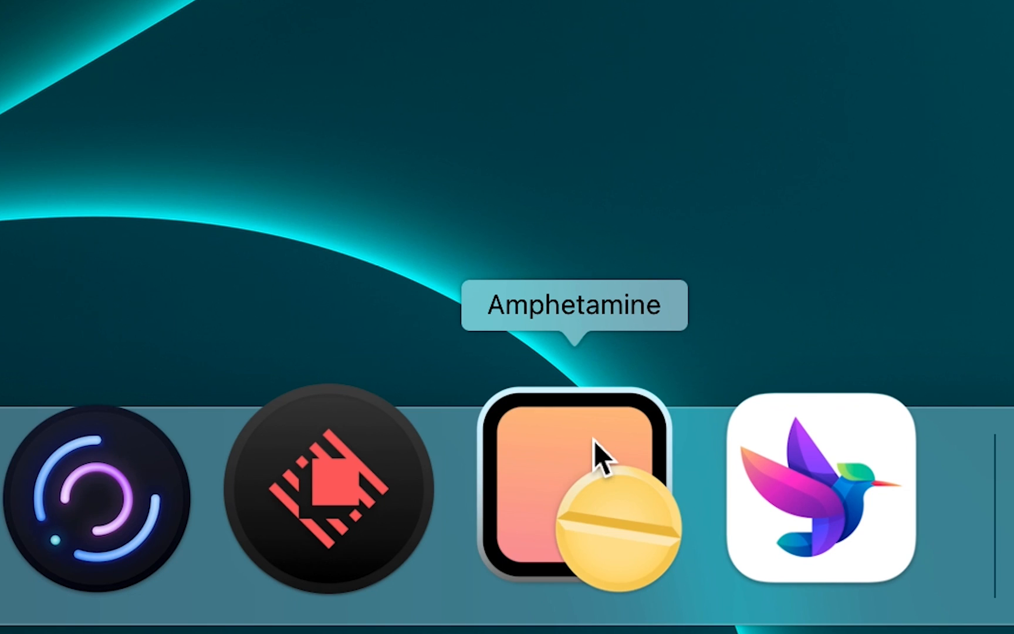
Step: Start an Amphetamine keep-awake session ending at 13:09 and check it is active
{"action": "left_click", "coordinate": [404, 17]}
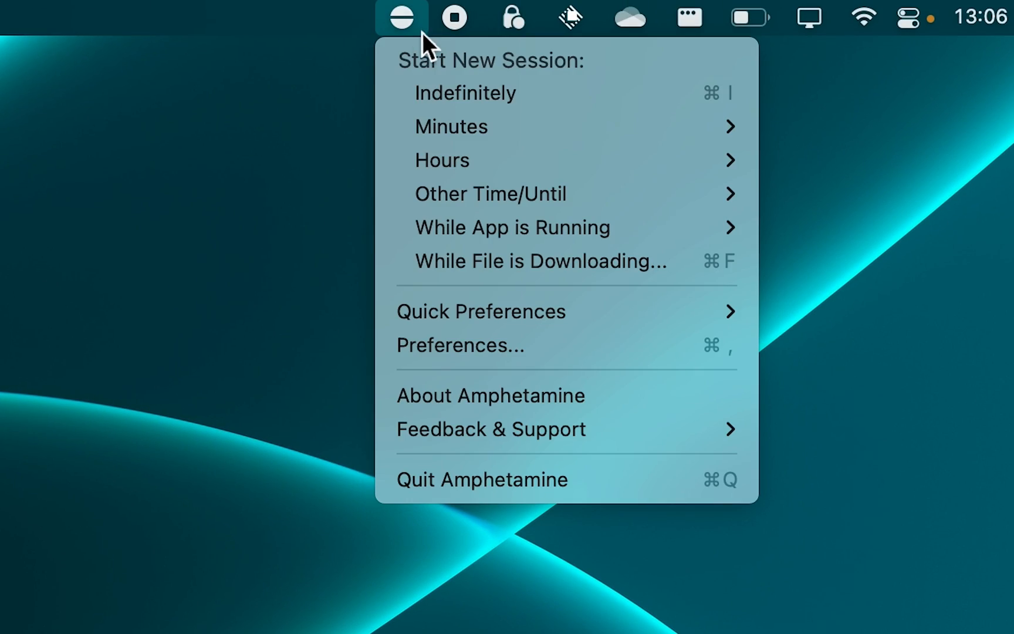
{"action": "mouse_move", "coordinate": [625, 229]}
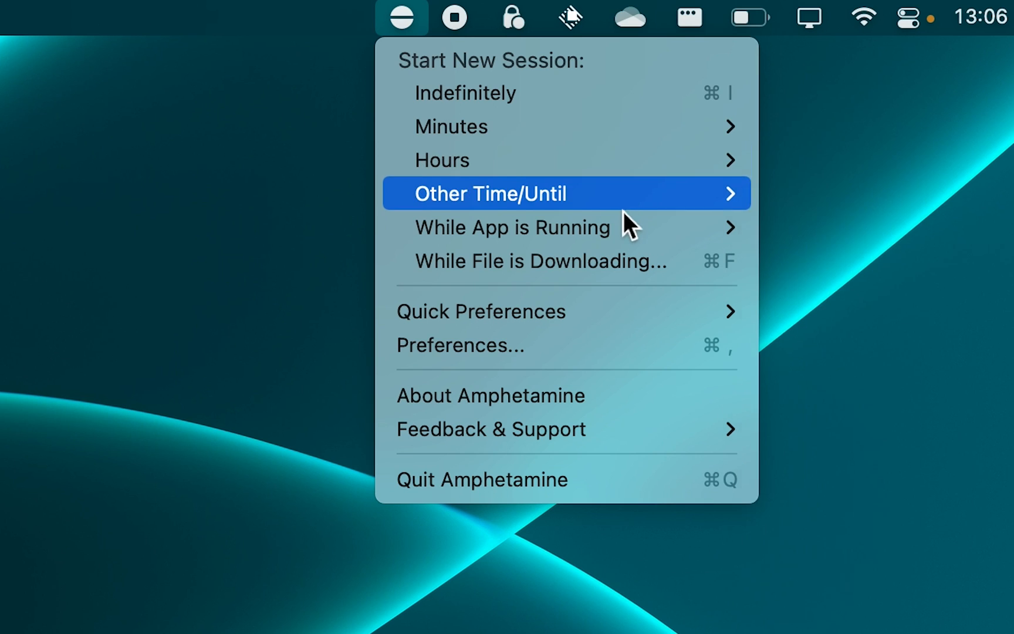
{"action": "left_click", "coordinate": [491, 192]}
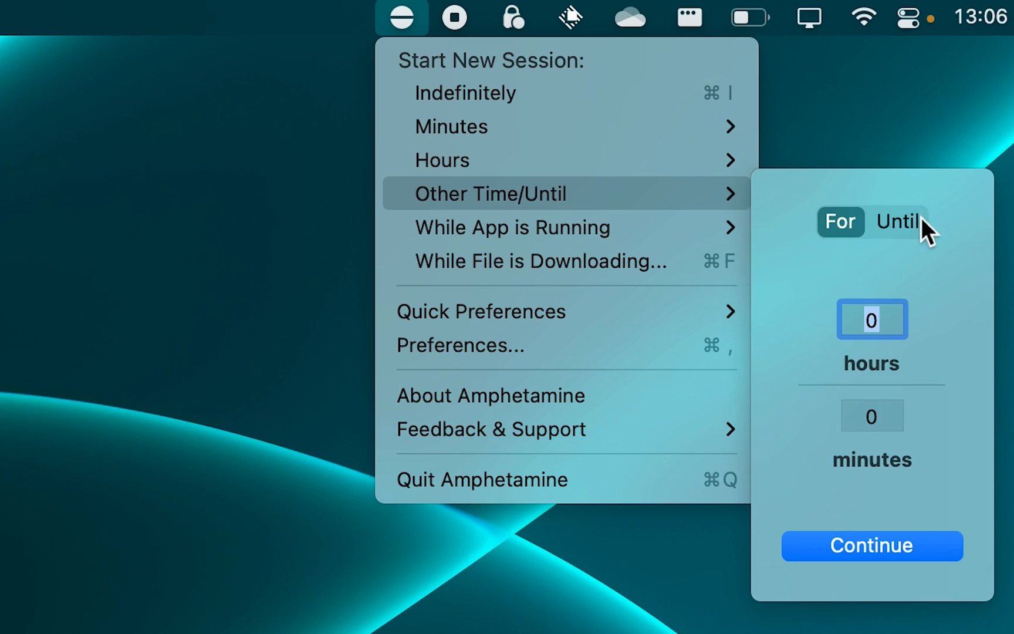
{"action": "left_click", "coordinate": [897, 221]}
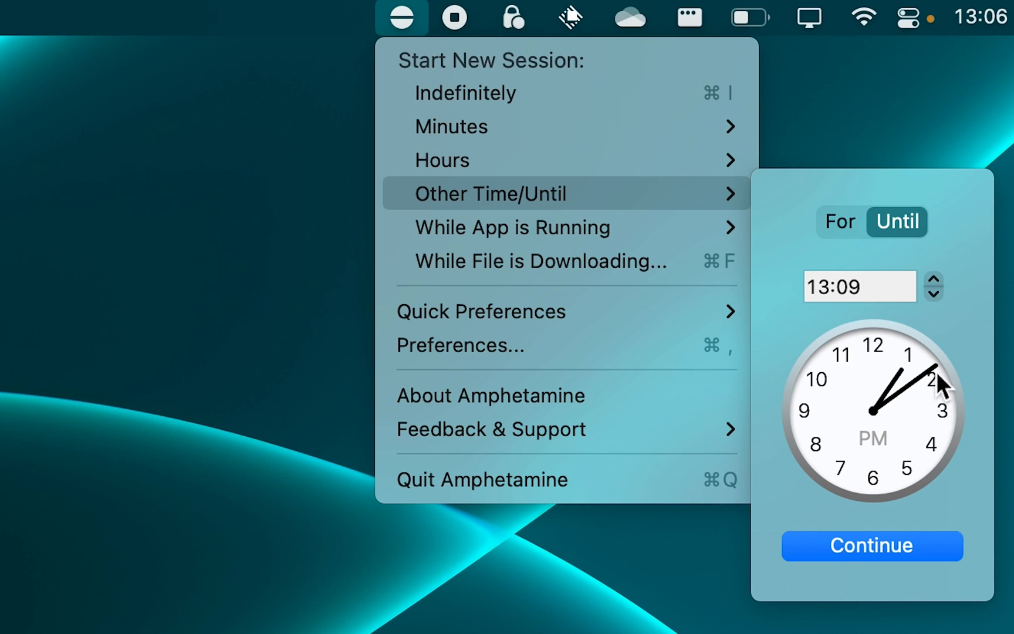
{"action": "left_click_drag", "start_coordinate": [941, 378], "coordinate": [831, 414]}
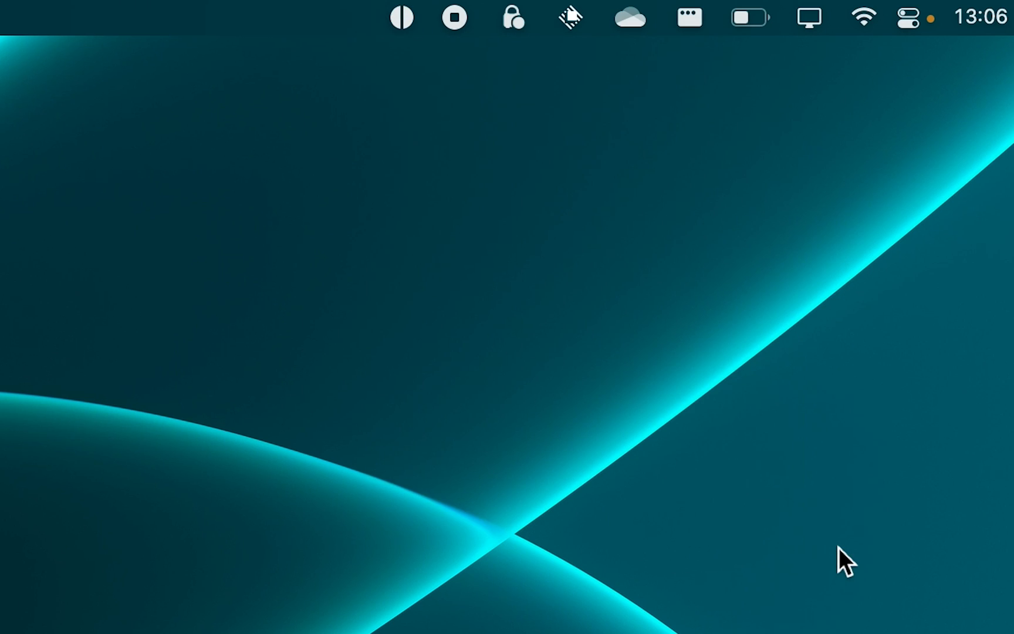
{"action": "mouse_move", "coordinate": [413, 60]}
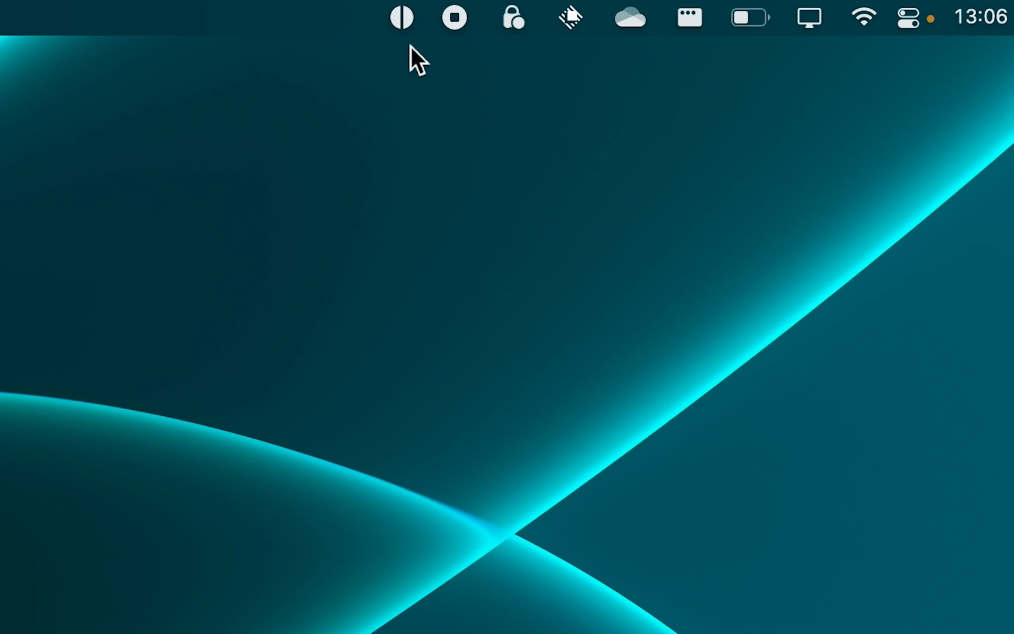
{"action": "left_click", "coordinate": [401, 16]}
{"action": "type", "text": "never go"}
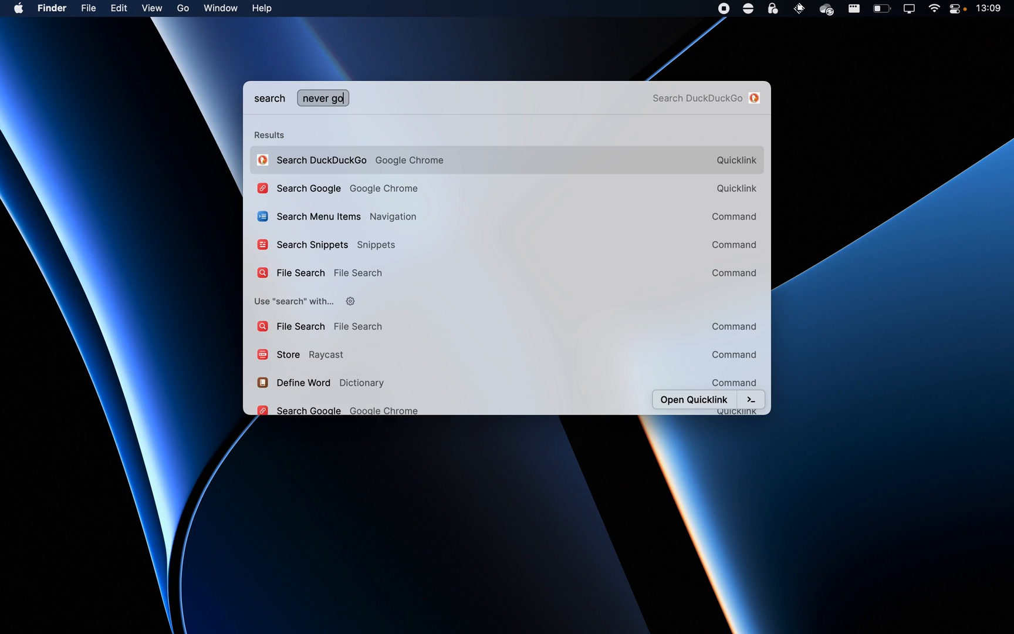
Step: Run the DuckDuckGo web search for the 'never go' query from Raycast
{"action": "left_click", "coordinate": [331, 161]}
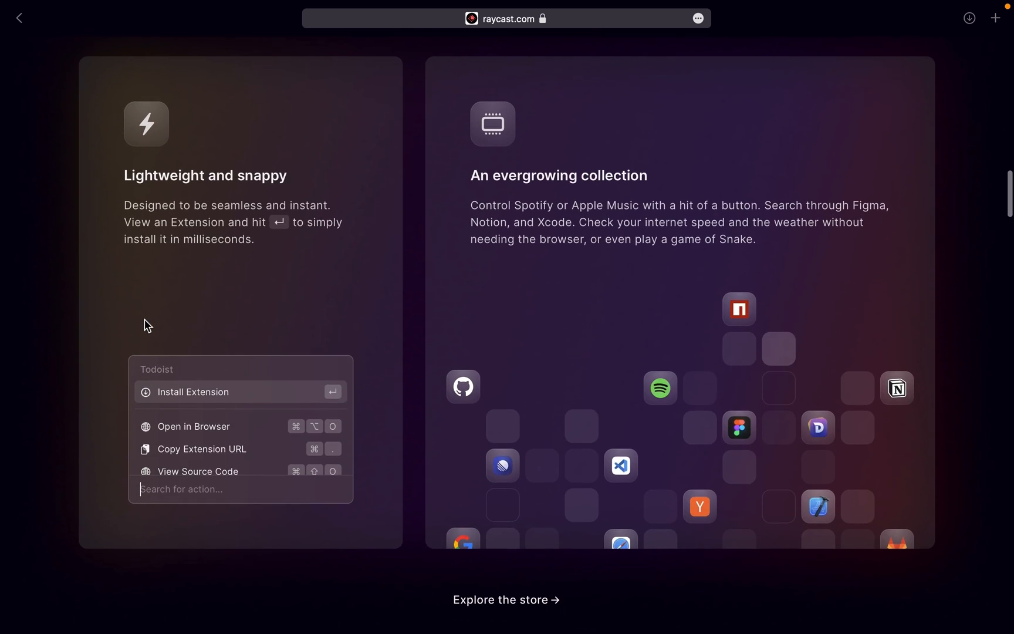
Step: Scroll through the Raycast site's extension API, open source and built-in features sections
{"action": "scroll", "scroll_direction": "down", "scroll_amount": 3}
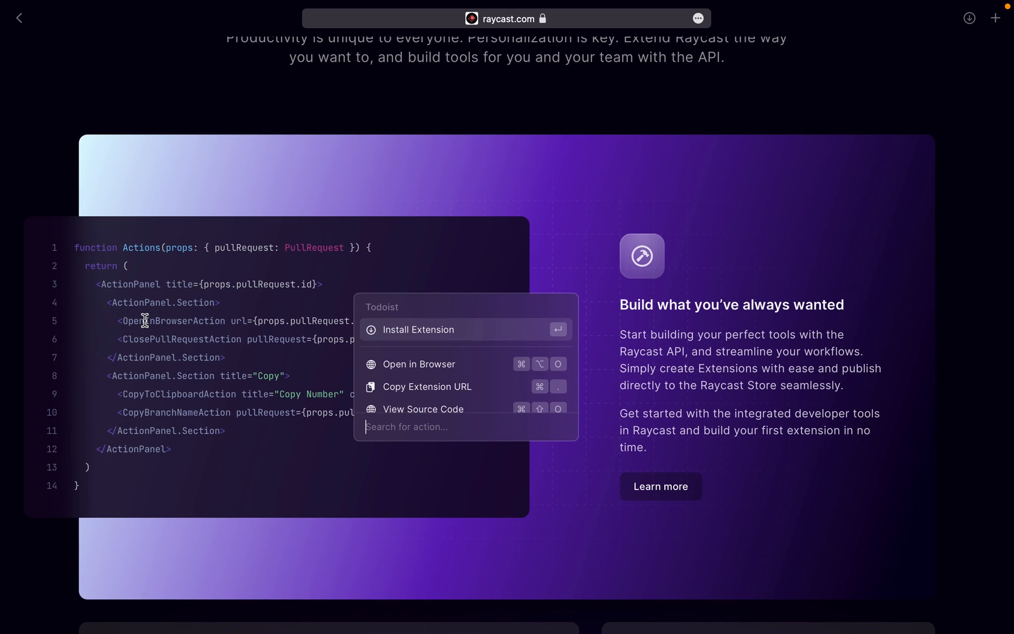
{"action": "scroll", "scroll_direction": "down", "scroll_amount": 3}
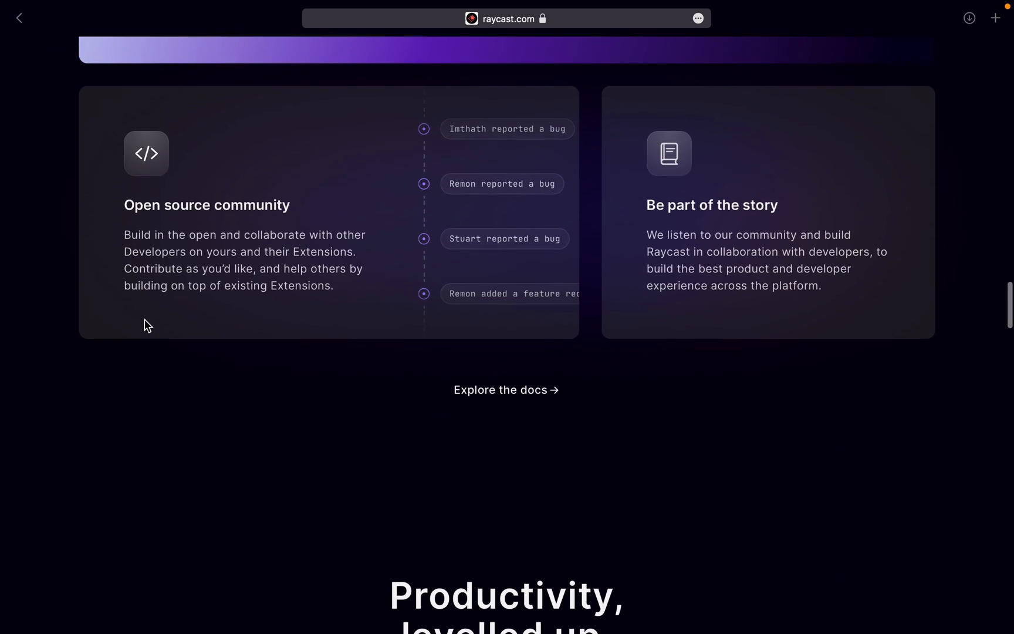
{"action": "scroll", "scroll_direction": "down", "scroll_amount": 3}
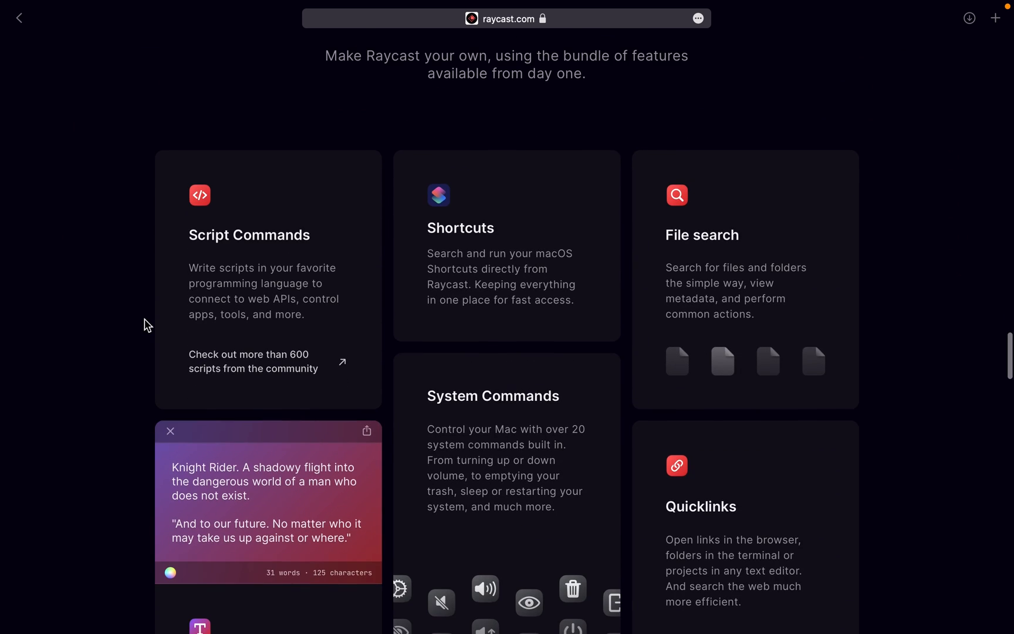